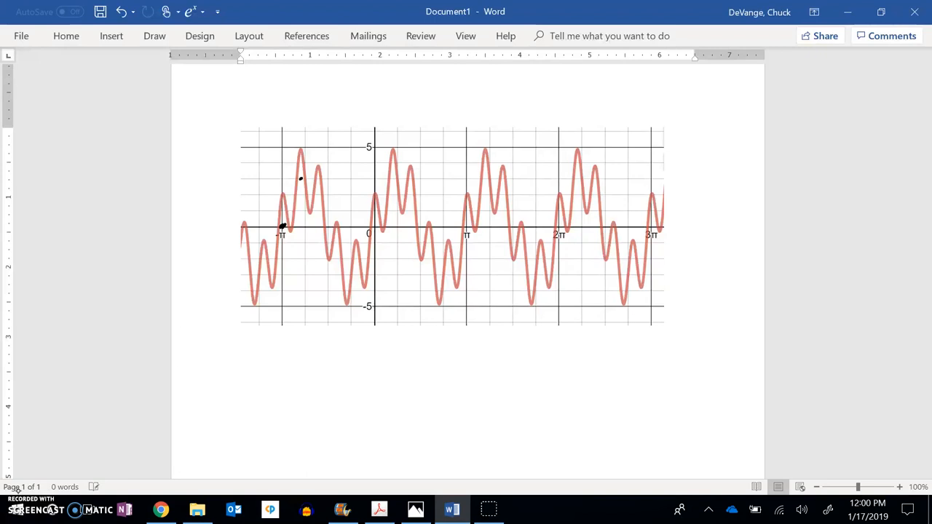
# - Ink a smooth black sine curve through the red wave's centre, from the graph's left across three cycles
pyautogui.moveTo(282, 230); pyautogui.dragTo(291, 191)
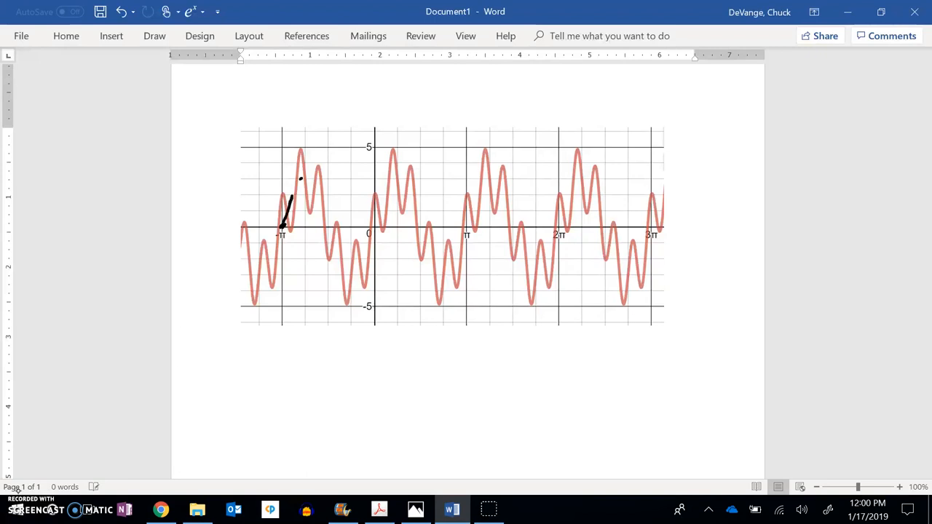
pyautogui.moveTo(282, 226); pyautogui.dragTo(329, 230)
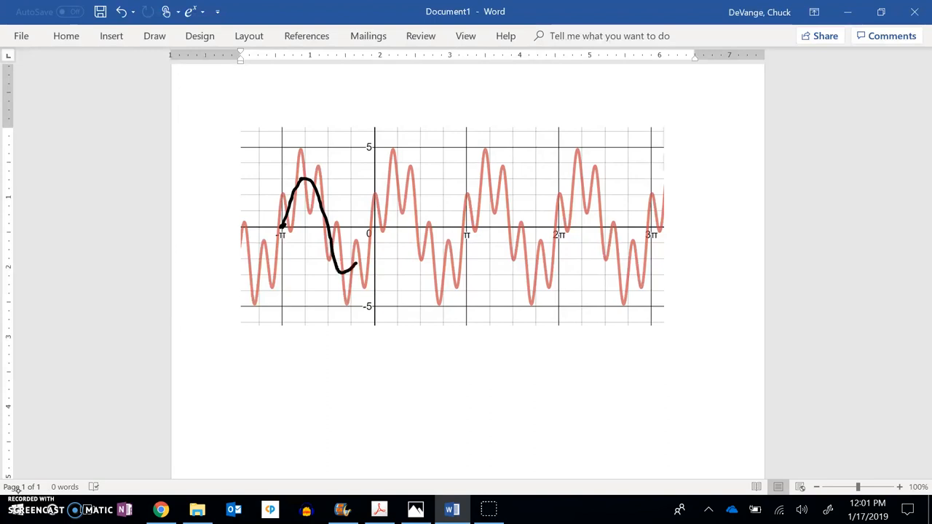
pyautogui.moveTo(349, 273); pyautogui.dragTo(396, 174)
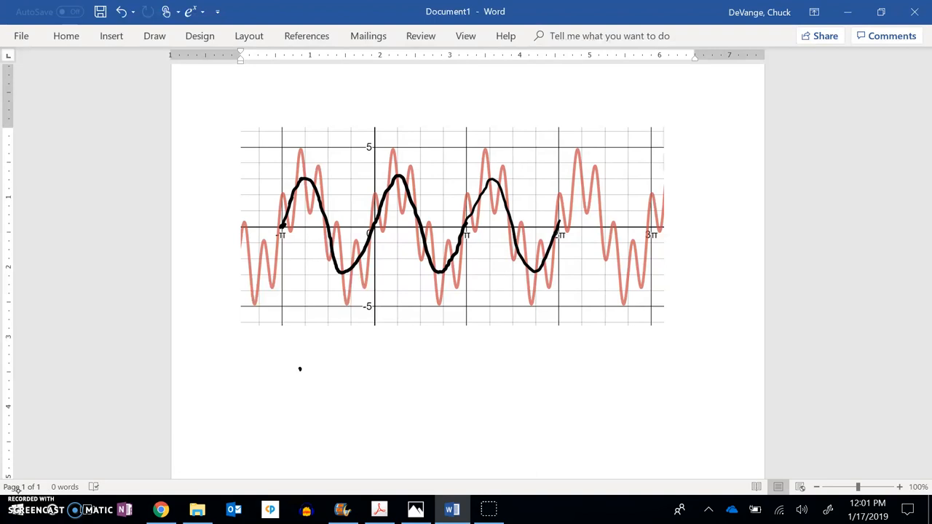
# - Write 3 and -3 at the black curve's peak and trough and '3sin( )' below the graph
pyautogui.write('sin(')
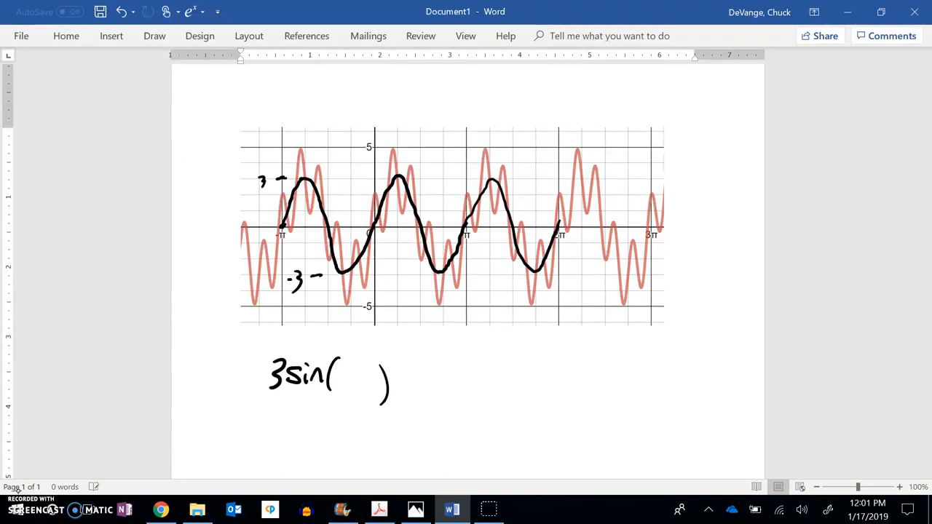
pyautogui.moveTo(473, 245); pyautogui.dragTo(469, 265)
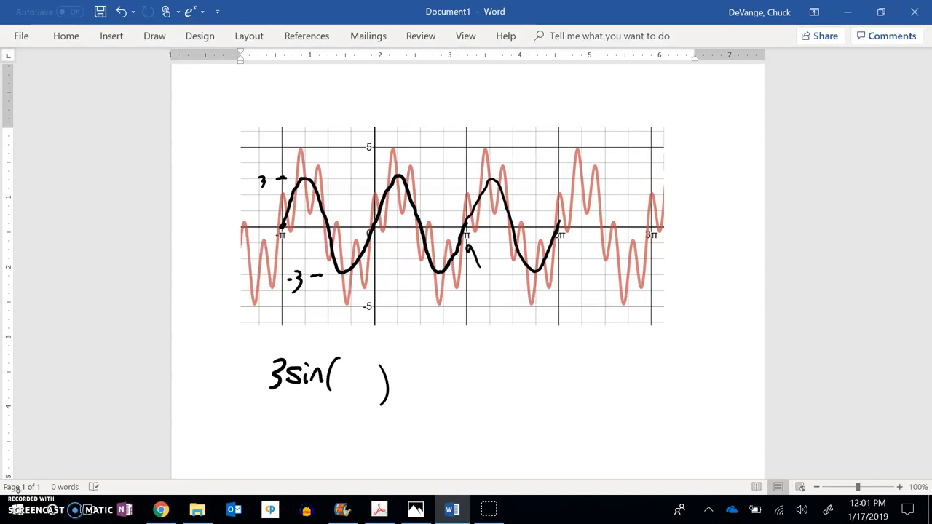